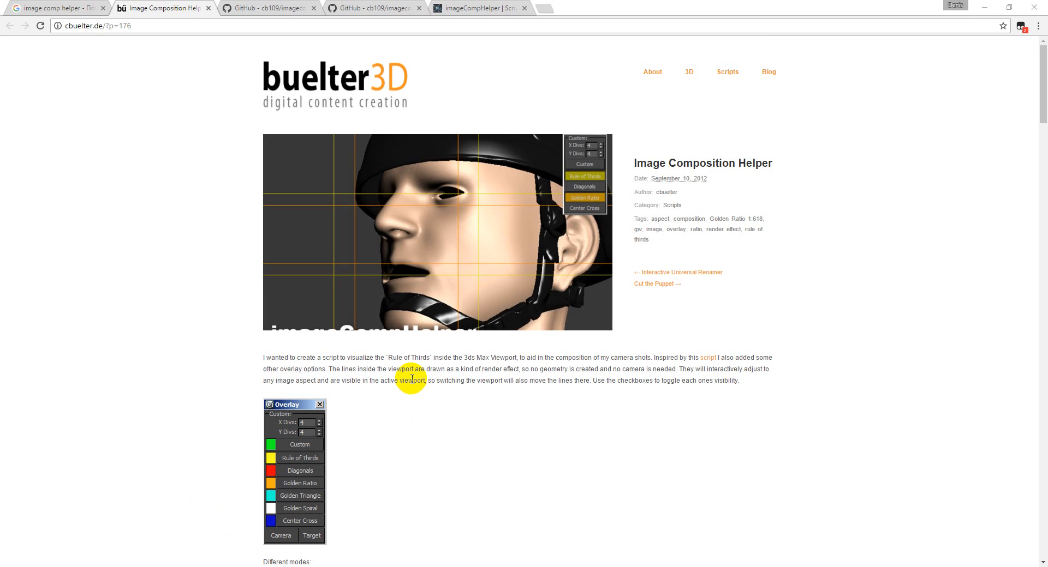
Step: Read down the Image Composition Helper blog post, then switch to the imagecomphelper GitHub repository
scroll(down, 3)
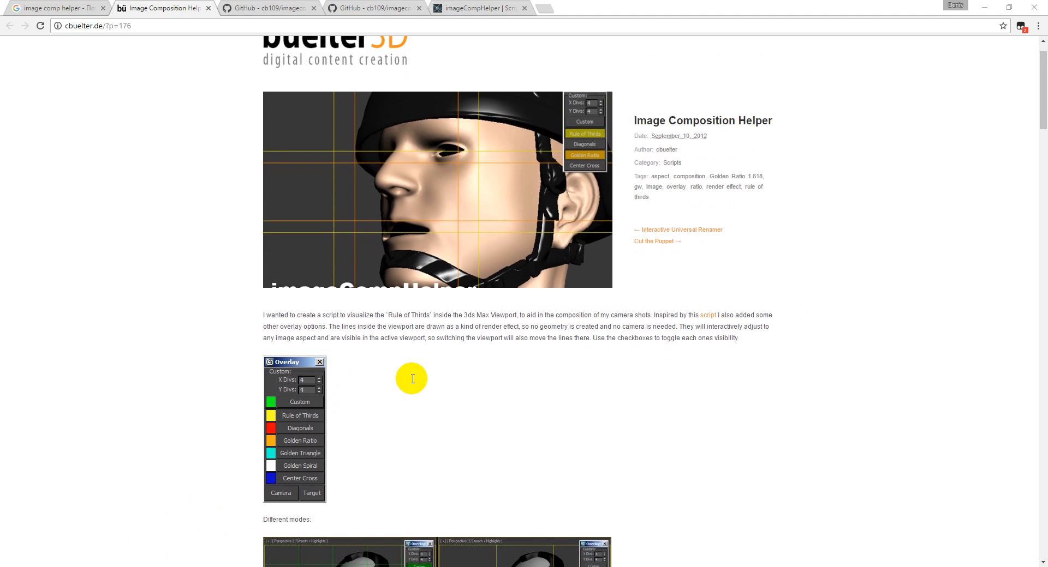
scroll(down, 3)
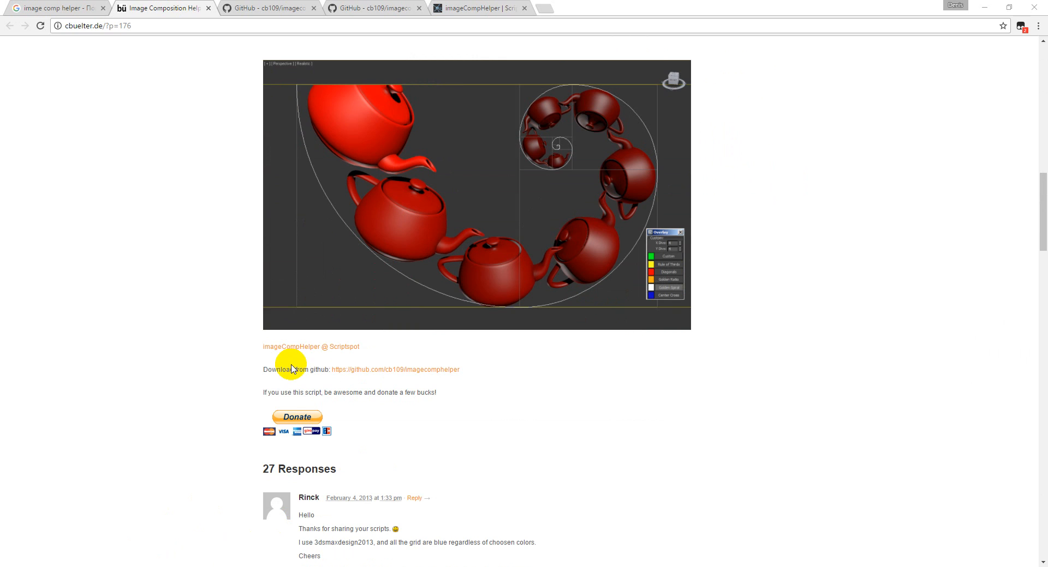
mouse_move(324, 370)
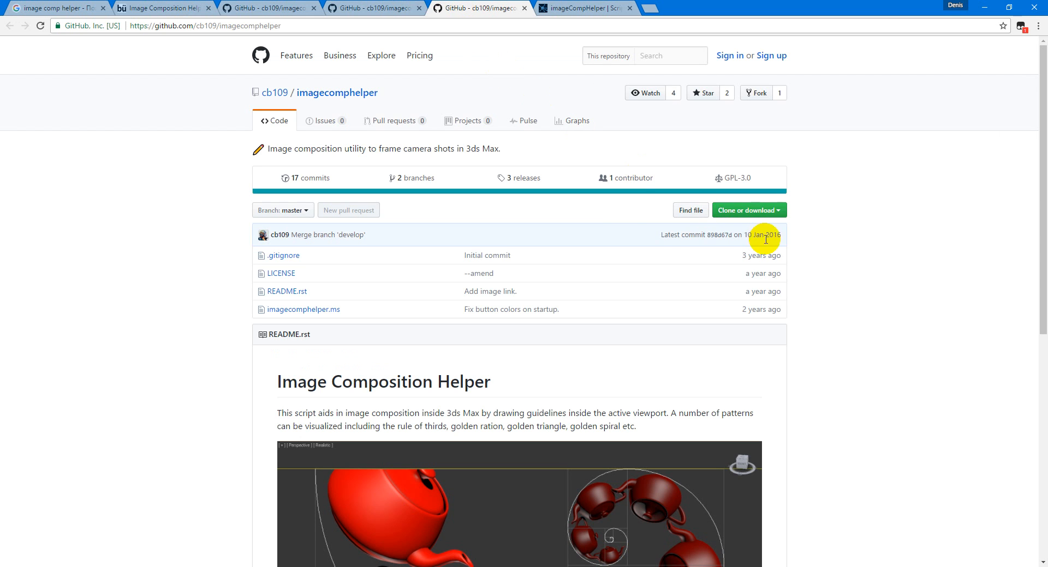
click(744, 209)
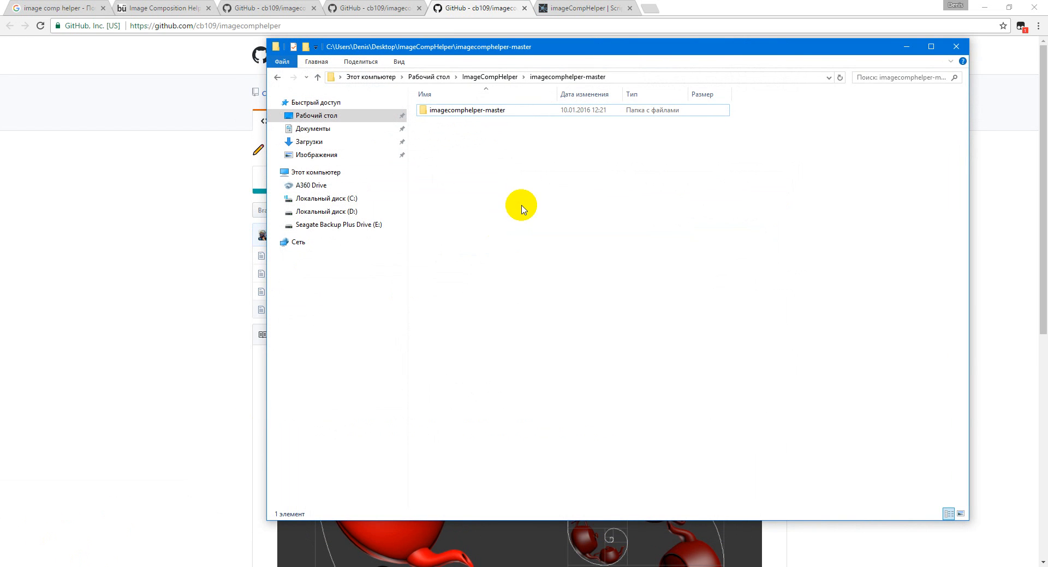
Step: Go up to the ImageCompHelper folder and open the imagecomphelper-master.zip archive
click(468, 109)
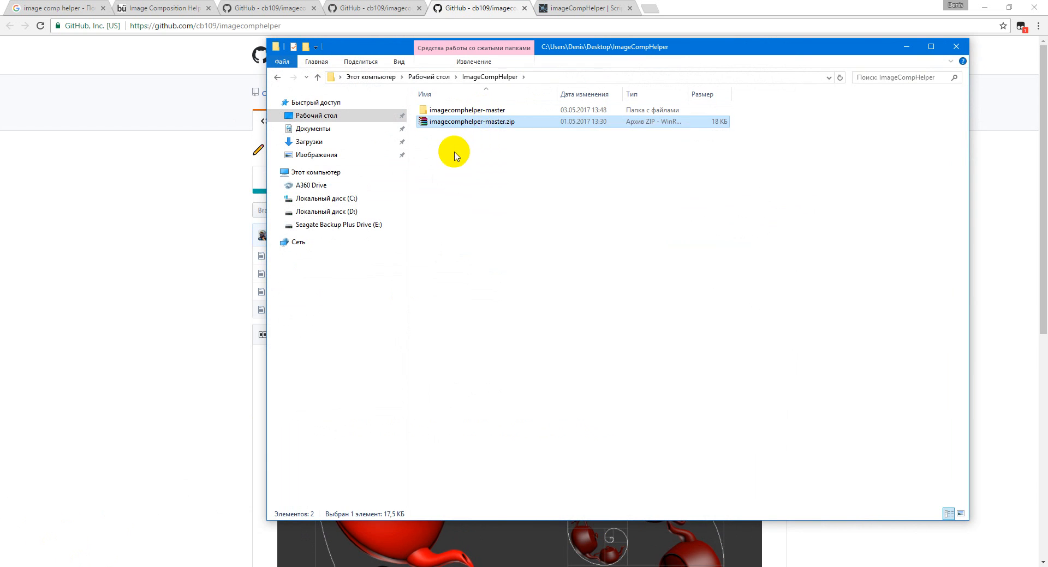
double_click(468, 109)
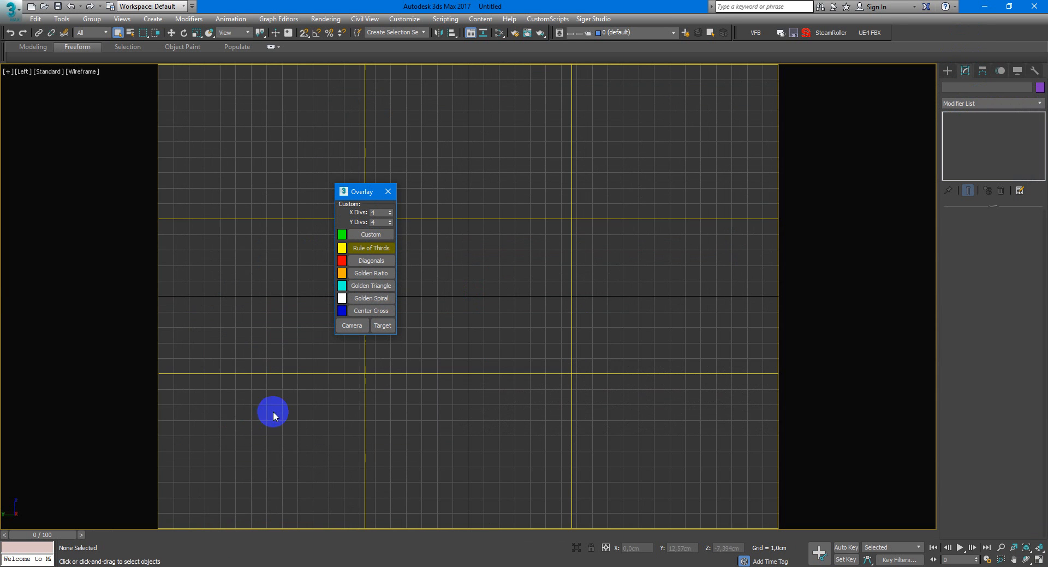
Step: Hide the Rule of Thirds overlay, show Golden Ratio, then switch to the Golden Triangle lines
click(370, 261)
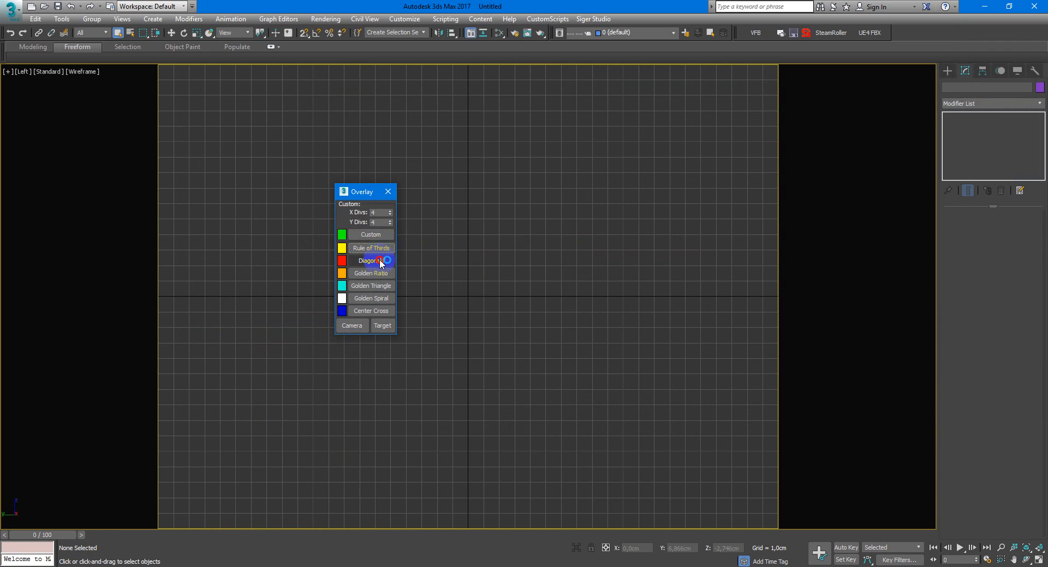
click(370, 274)
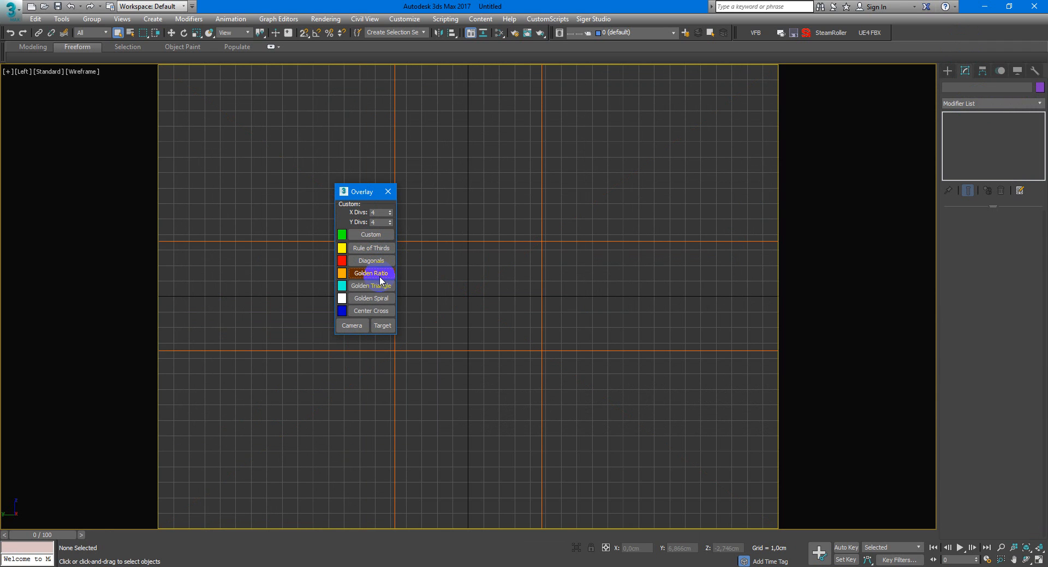
click(370, 286)
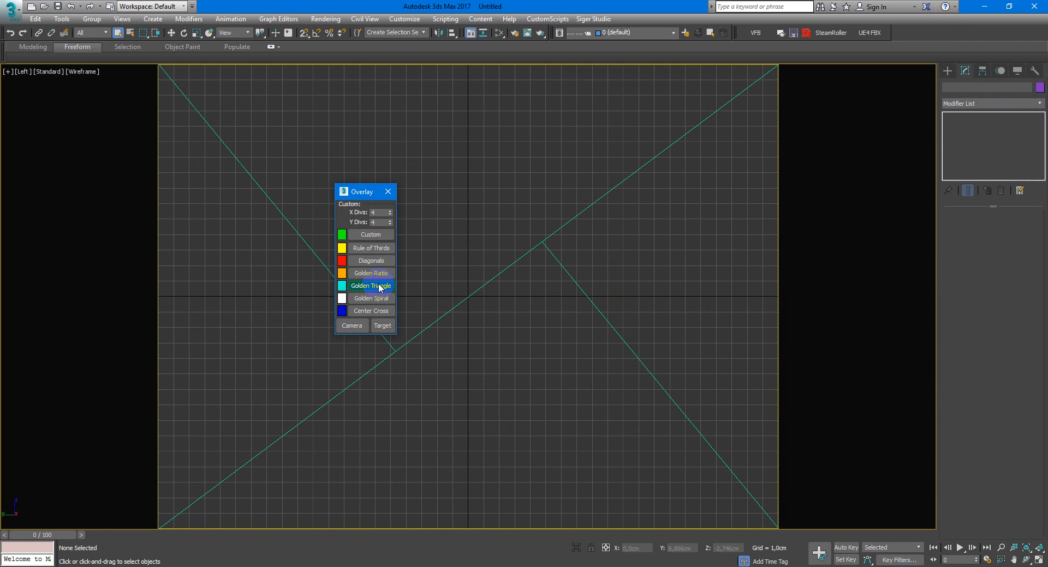